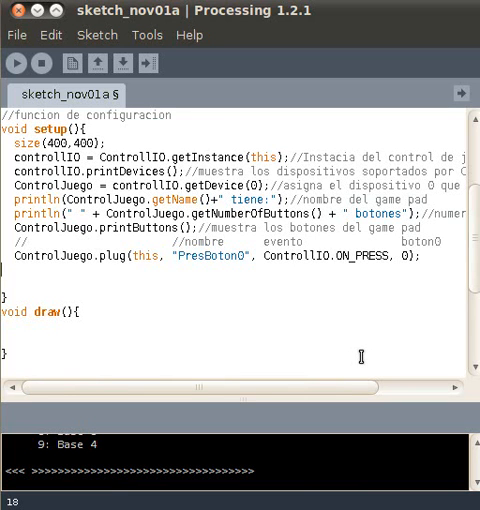
pyautogui.moveTo(427, 318)
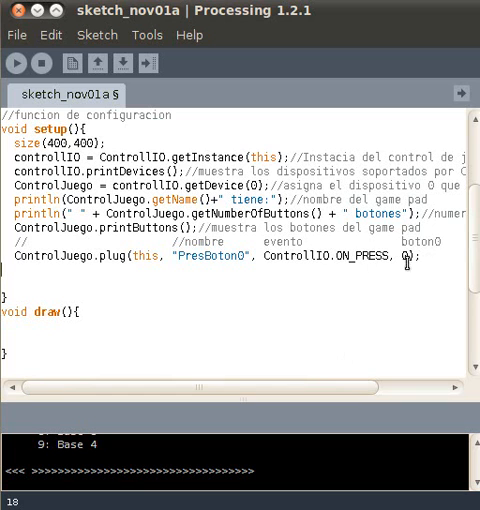
# Step: Add a second ControlJuego.plug line binding handler "SolBoton0" to button 0's ON_RELEASE event
pyautogui.click(260, 262)
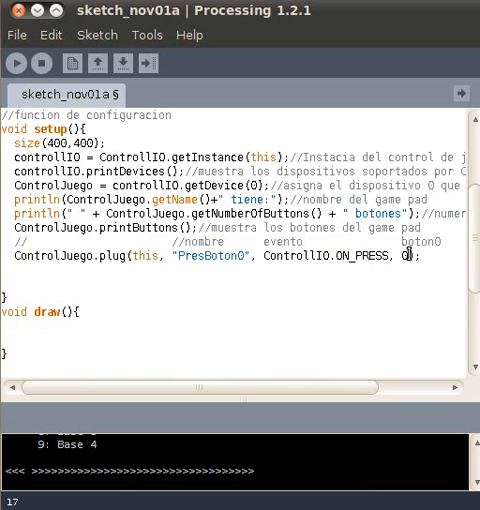
pyautogui.press('Return')
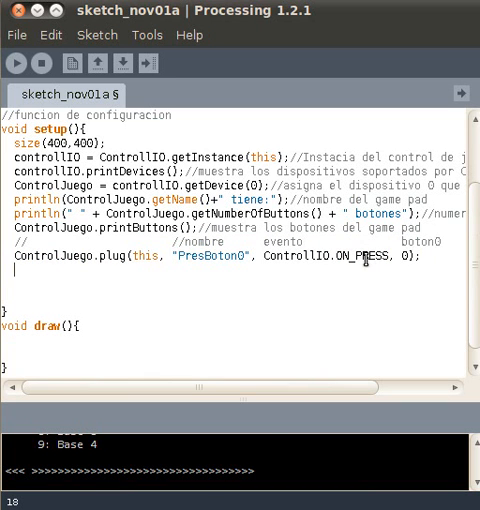
pyautogui.write('ControlJuego.plug(this, "PresBoton0", ControllIO.ON_PRESS, 0);')
pyautogui.write('ControlJuego.plug(this, "SolBoton0", ControllIO.ON_RELEASE , 0);')
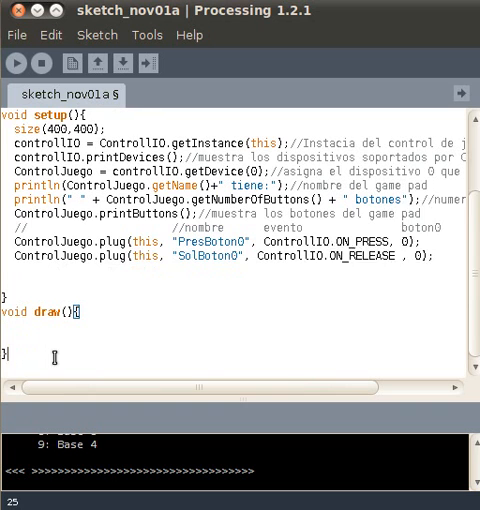
# Step: Write an empty void PresBoton0() handler function below draw()
pyautogui.scroll(-3)
pyautogui.write('void')
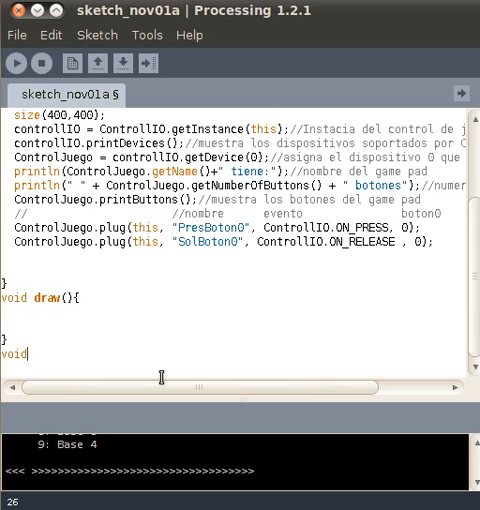
pyautogui.write('Pres')
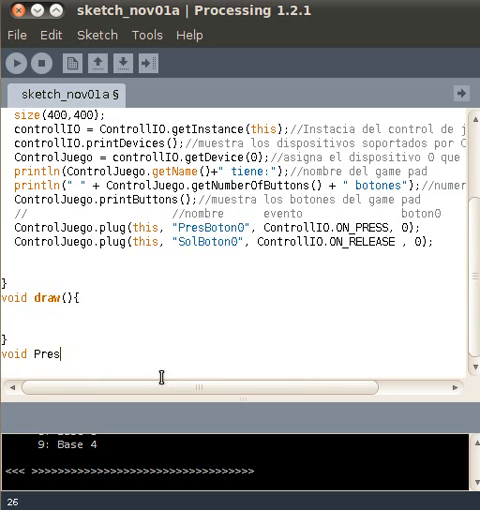
pyautogui.write('B')
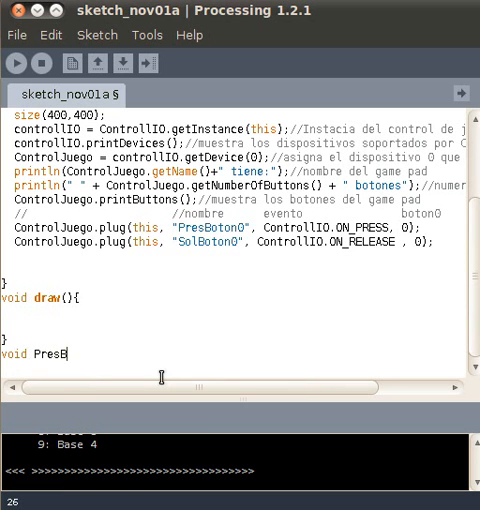
pyautogui.write('oton(){')
pyautogui.write('}')
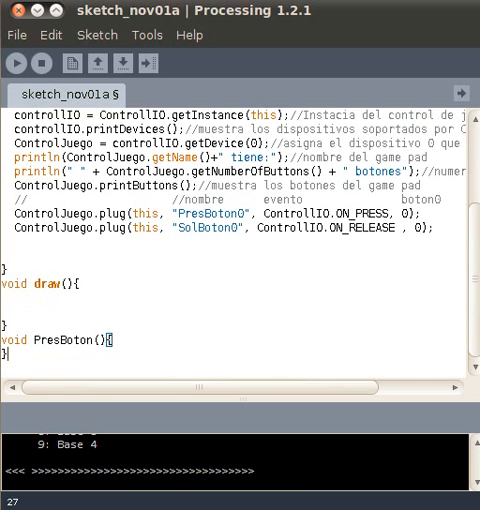
pyautogui.scroll(-3)
pyautogui.write('voi')
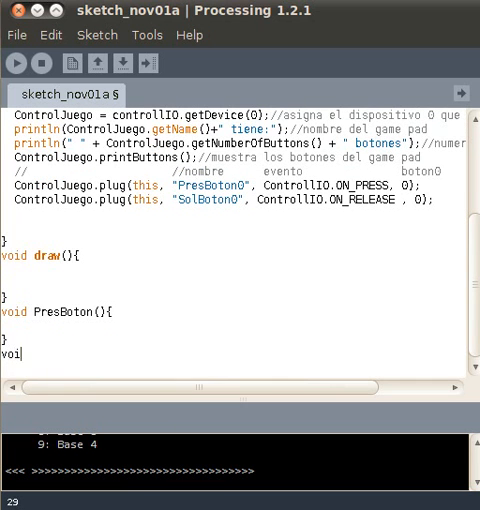
pyautogui.write('d')
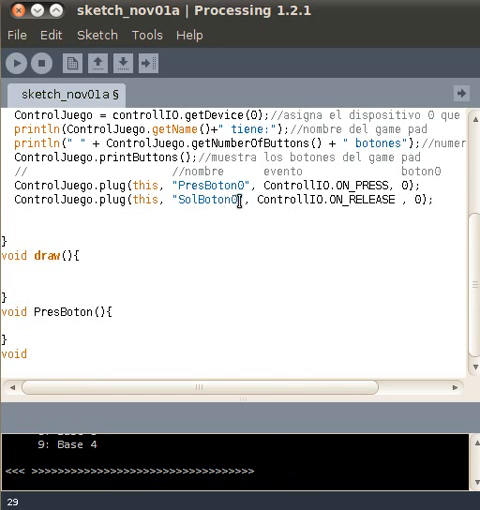
# Step: Write an empty void SolBoton0() handler function after PresBoton0()
pyautogui.click(92, 312)
pyautogui.write('0')
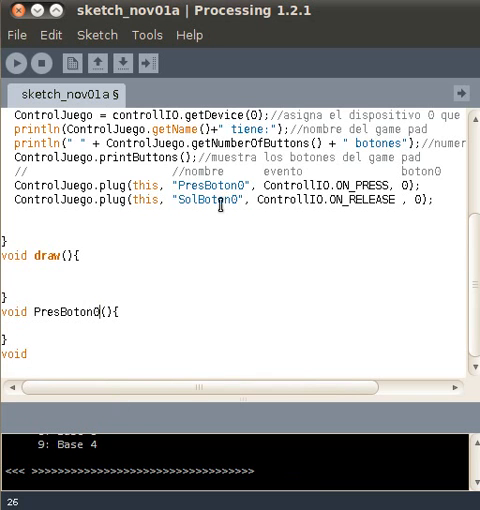
pyautogui.doubleClick(210, 199)
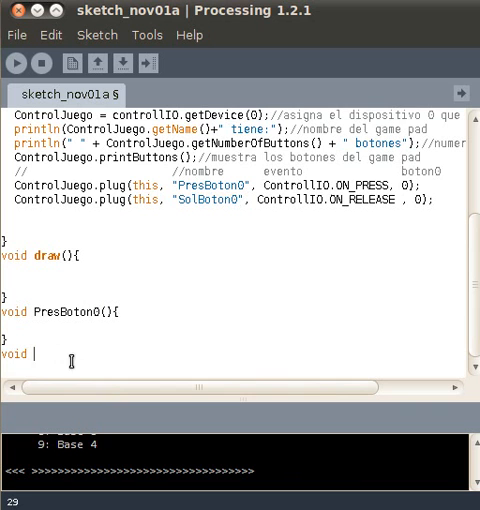
pyautogui.write('SolBoton0(){')
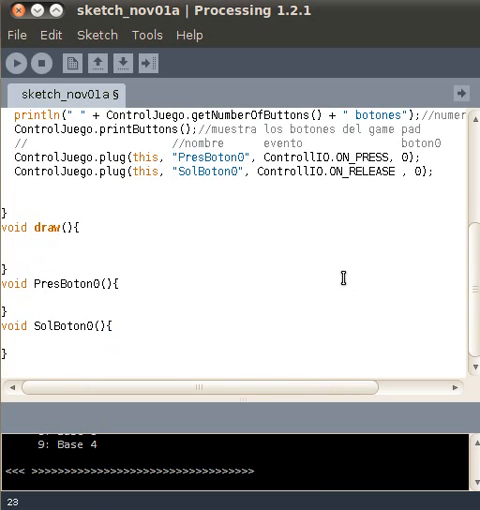
# Step: Write ellipse(200,200,50,50); inside draw() to paint a centred circle
pyautogui.write('ellipse')
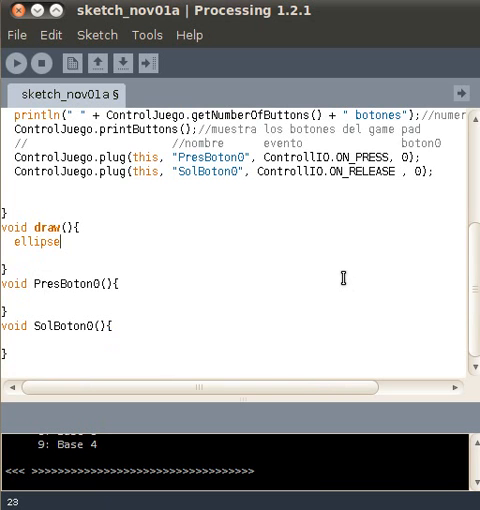
pyautogui.write('(')
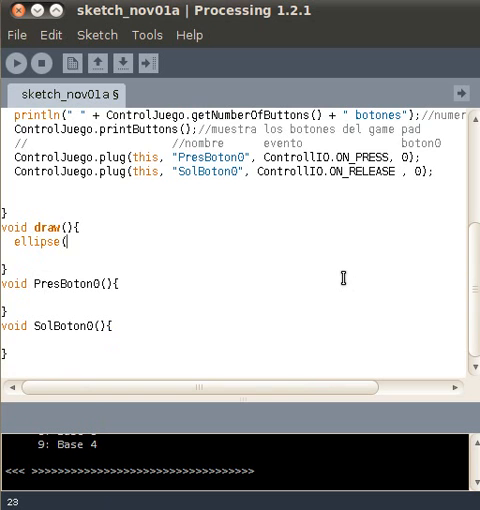
pyautogui.write('200,2')
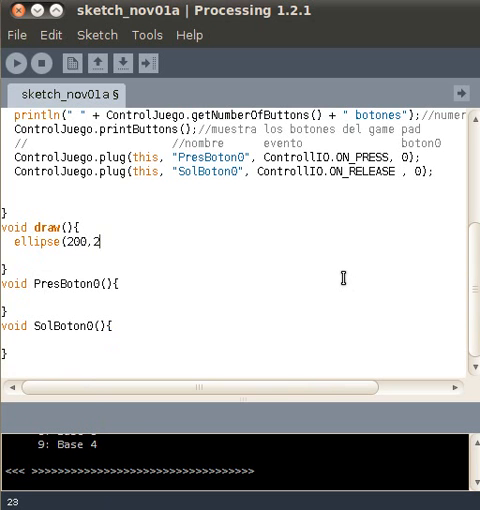
pyautogui.write('00')
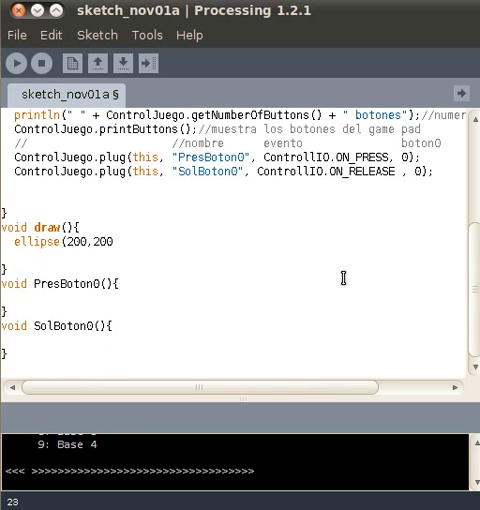
pyautogui.scroll(3)
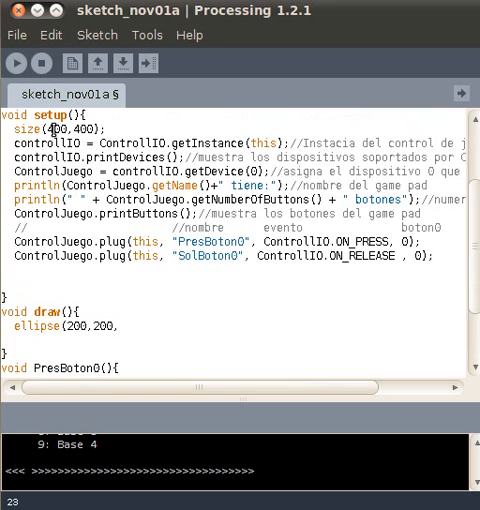
pyautogui.scroll(3)
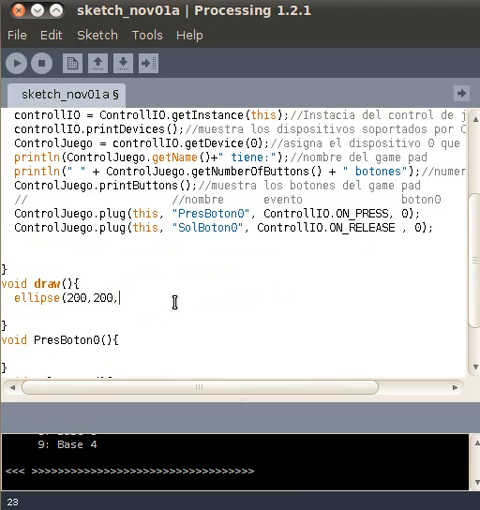
pyautogui.write('50,')
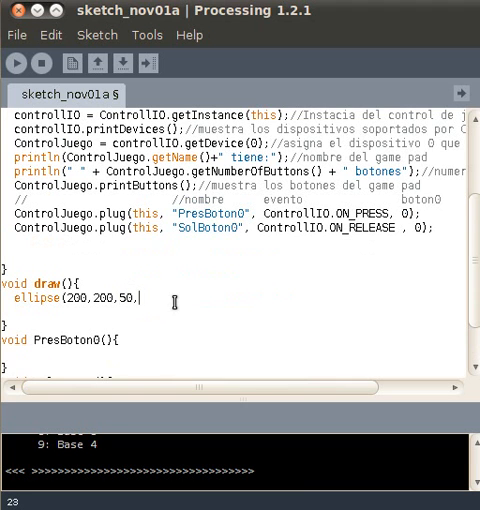
pyautogui.write('50')
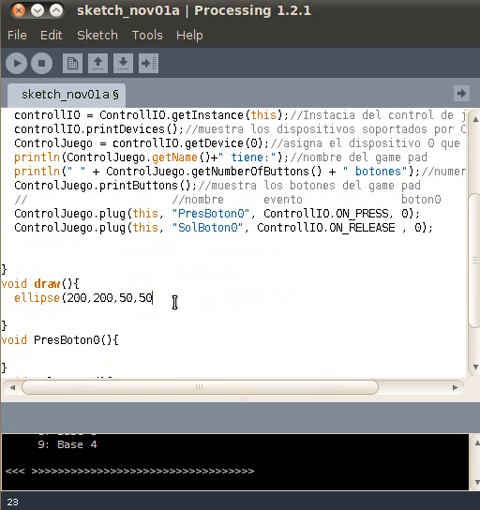
pyautogui.write(';')
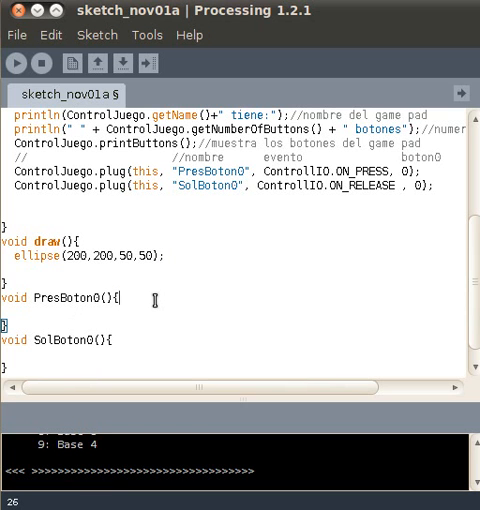
# Step: Make PresBoton0() set a red fill(255,0,0)
pyautogui.press('Return')
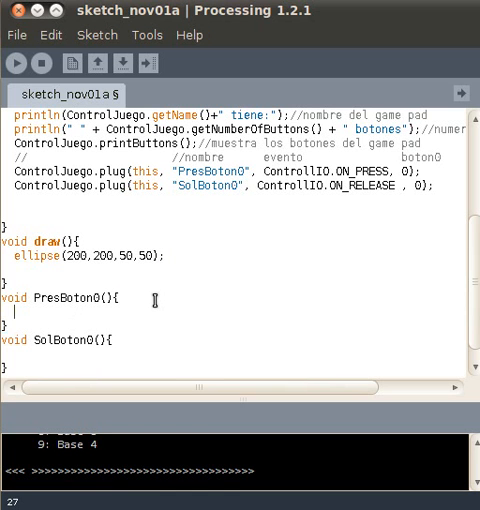
pyautogui.write('fill')
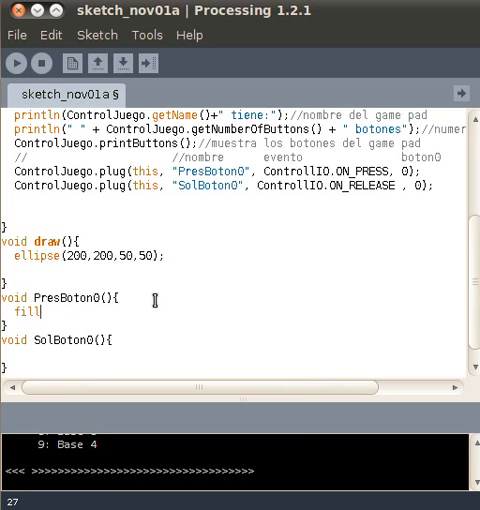
pyautogui.write('(2')
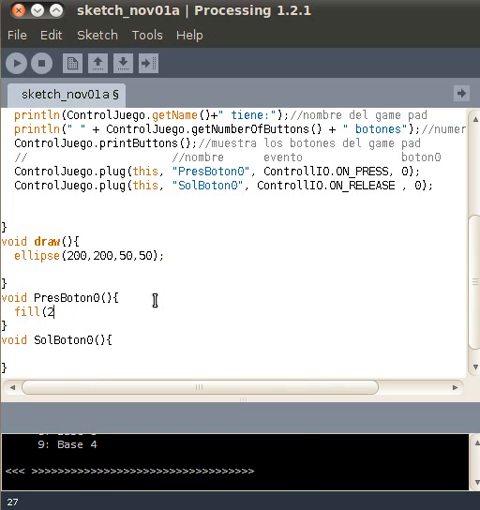
pyautogui.write('55,')
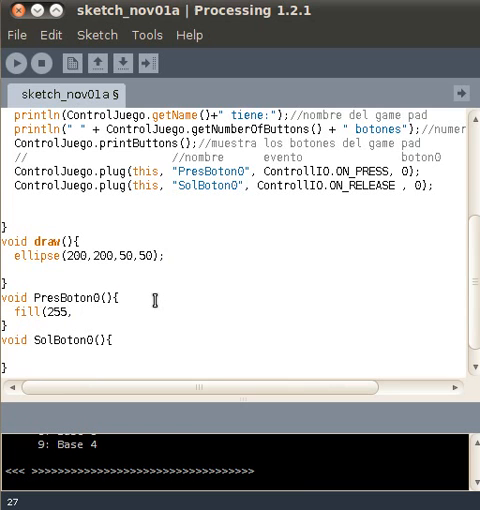
pyautogui.write(',0,0')
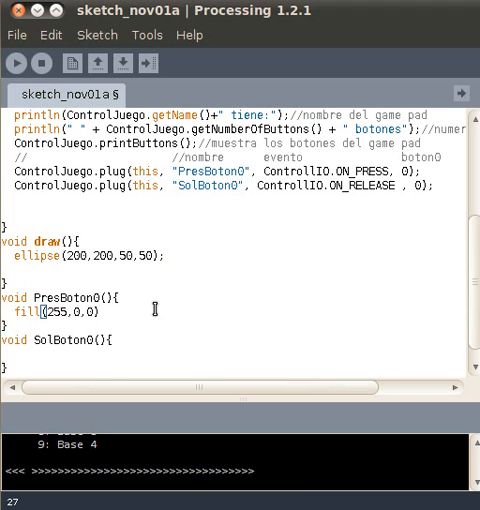
# Step: Make SolBoton0() set a yellow fill(255,255,0)
pyautogui.scroll(-3)
pyautogui.write(';')
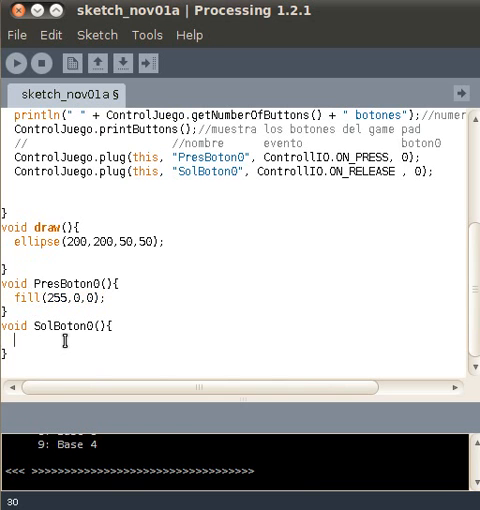
pyautogui.write('fill(255,0,0);')
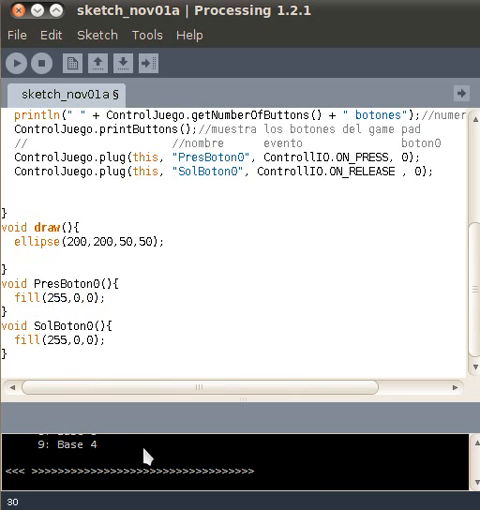
pyautogui.write('255')
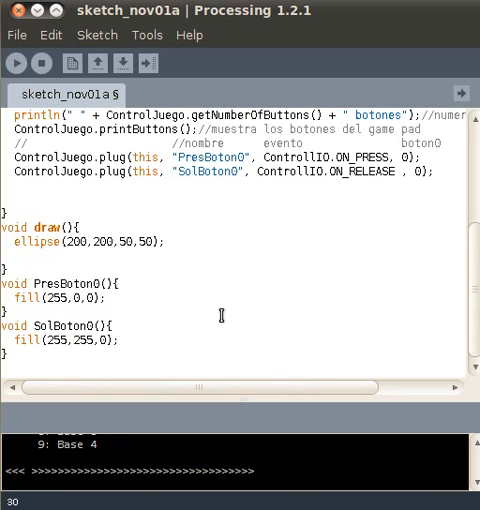
pyautogui.moveTo(20, 63)
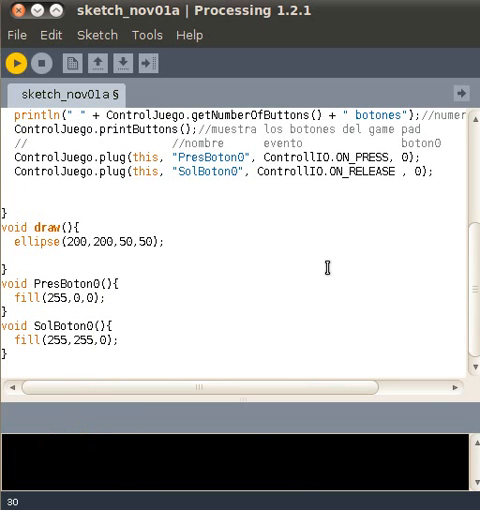
# Step: Run the sketch and watch the circle turn red on button press and yellow on release
pyautogui.click(16, 63)
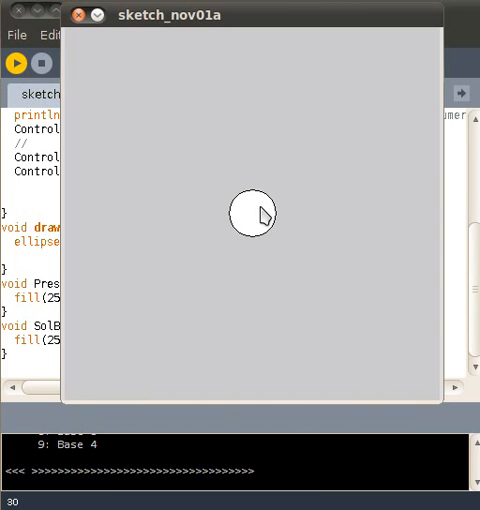
pyautogui.click(252, 213)
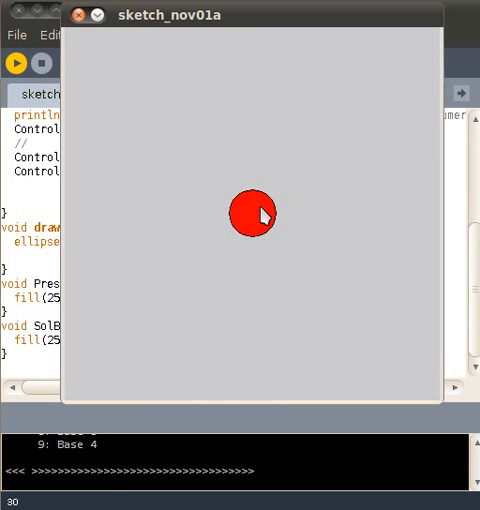
pyautogui.click(252, 213)
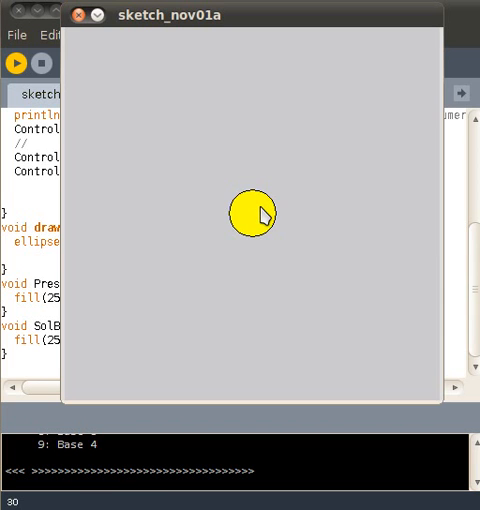
pyautogui.click(251, 213)
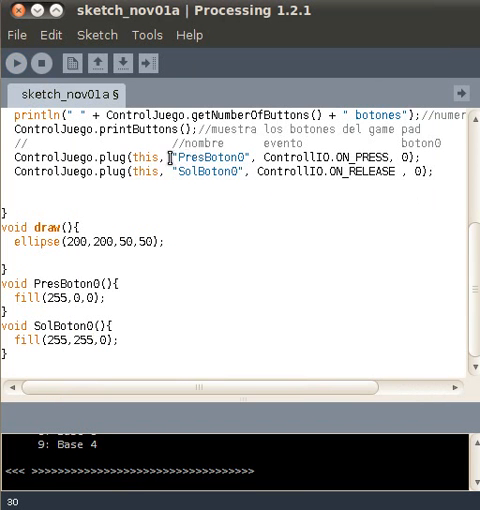
# Step: Duplicate the release binding as a WHILE_PRESS plug line calling "PerBoton0" for button 0
pyautogui.click(178, 177)
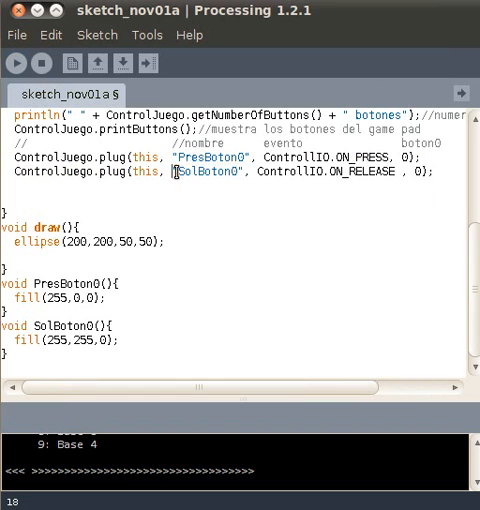
pyautogui.doubleClick(205, 175)
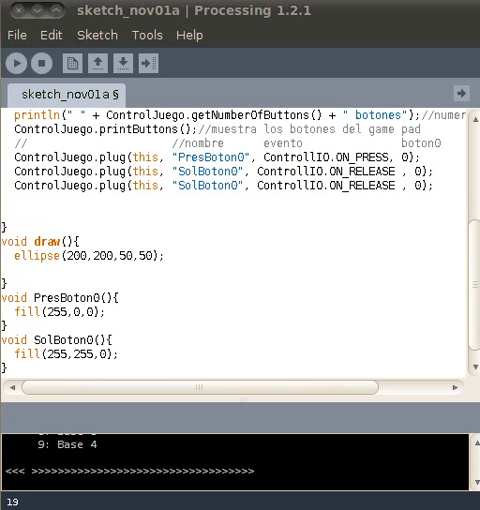
pyautogui.doubleClick(340, 186)
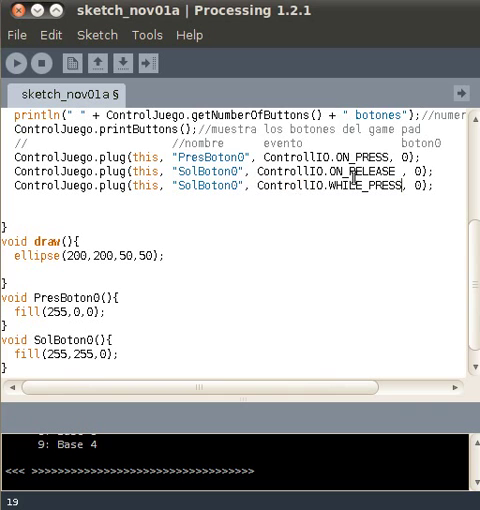
pyautogui.doubleClick(330, 156)
pyautogui.write('Per')
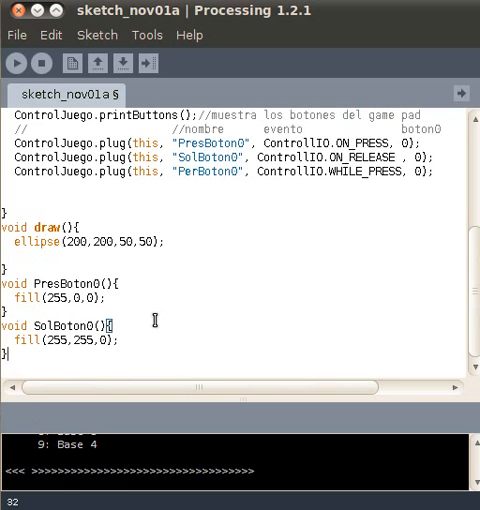
# Step: Write an empty void PerBoton0(){ } handler below SolBoton0()
pyautogui.scroll(-3)
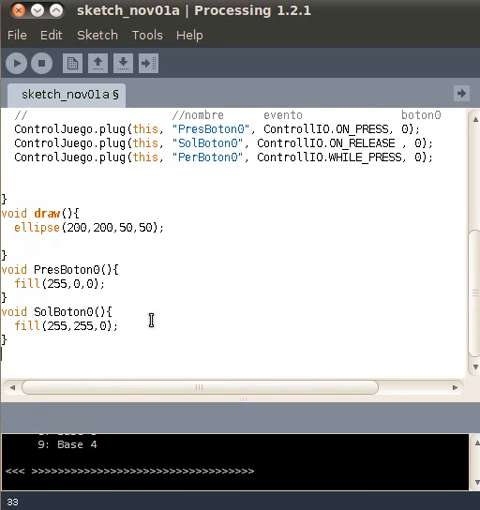
pyautogui.write('vpid')
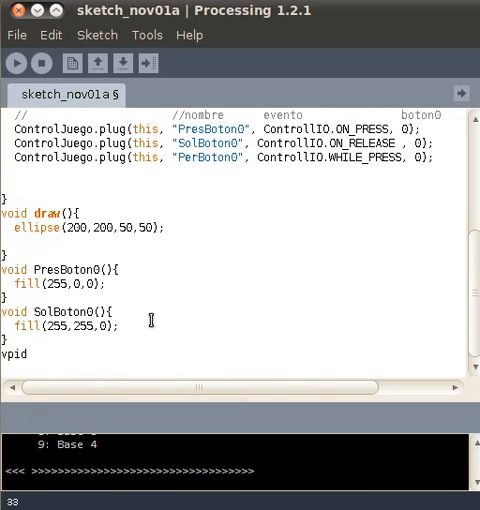
pyautogui.write('vo')
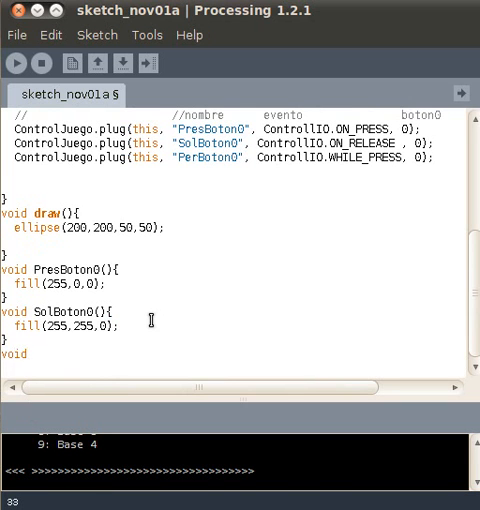
pyautogui.write('P')
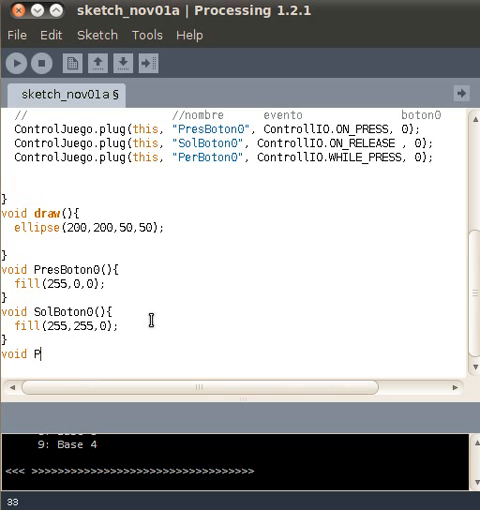
pyautogui.write('er')
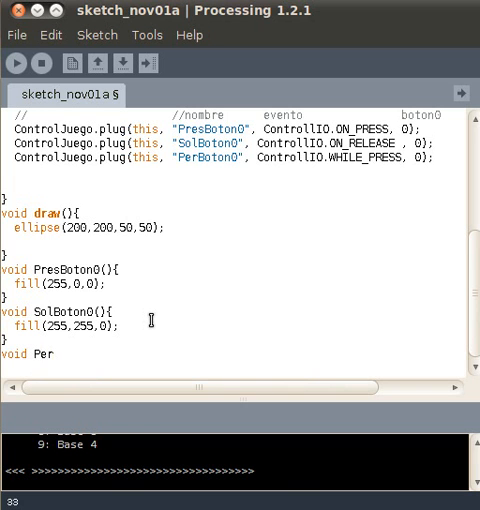
pyautogui.write('Boton')
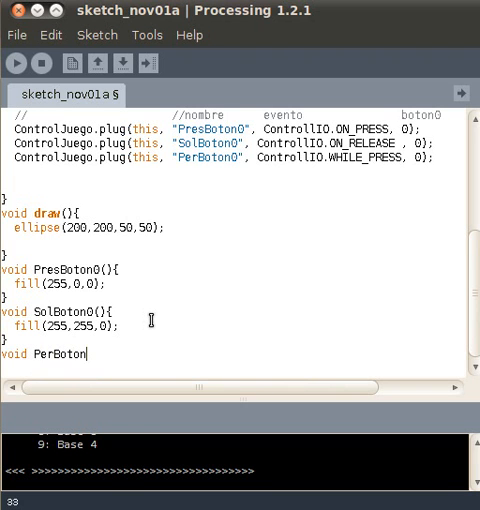
pyautogui.write('0')
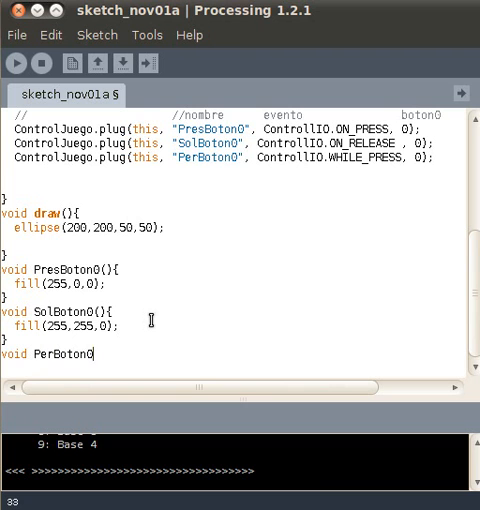
pyautogui.write('(){')
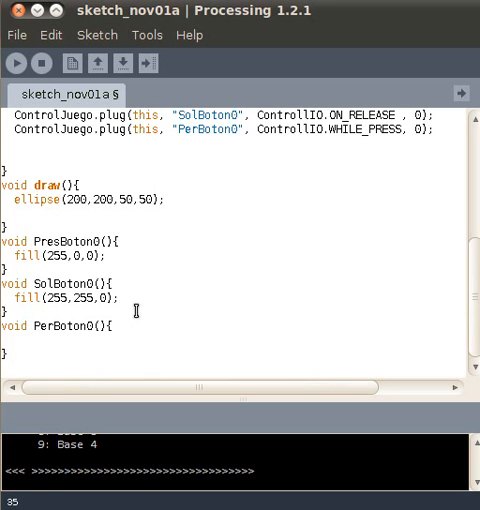
pyautogui.scroll(3)
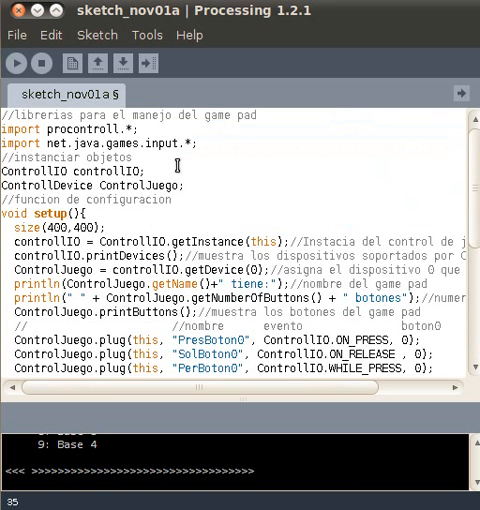
pyautogui.moveTo(197, 198)
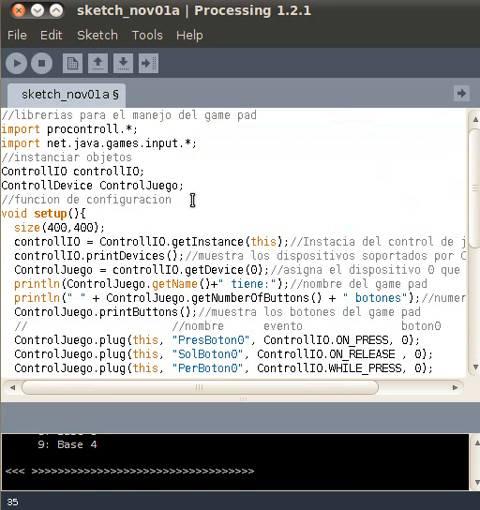
# Step: Declare a global int d and set d=50 inside setup()
pyautogui.click(185, 187)
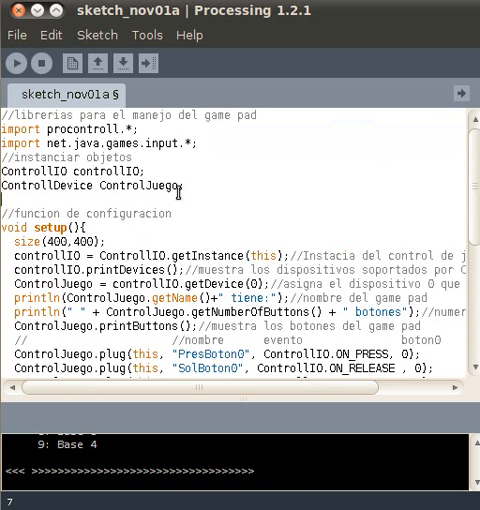
pyautogui.write('int')
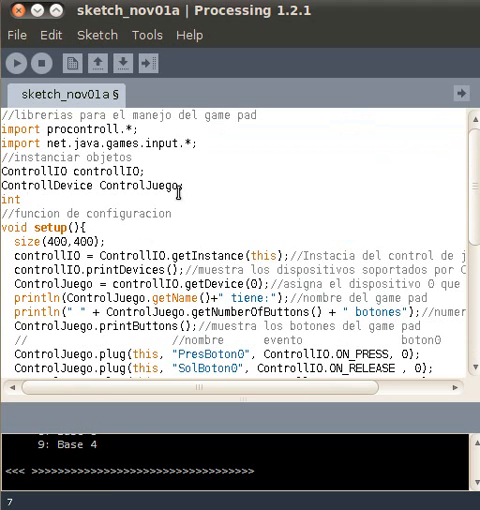
pyautogui.write('d;')
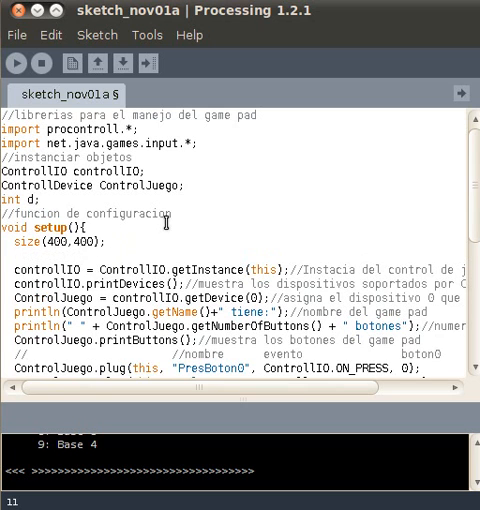
pyautogui.write('d')
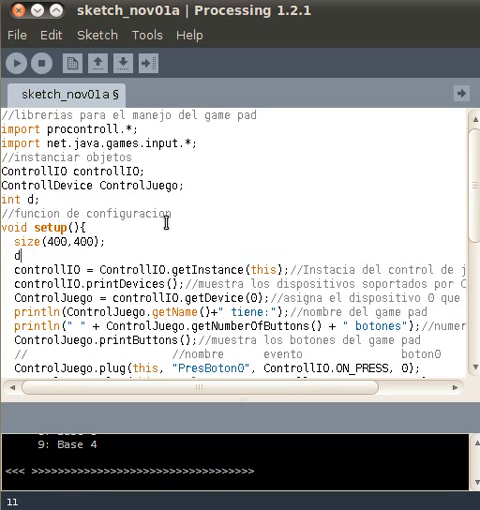
pyautogui.write('=5')
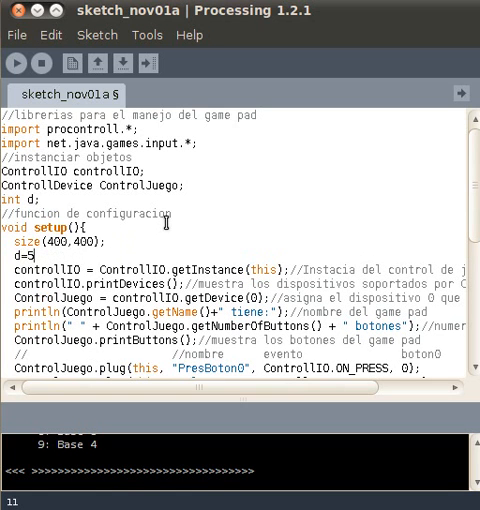
pyautogui.write('0;')
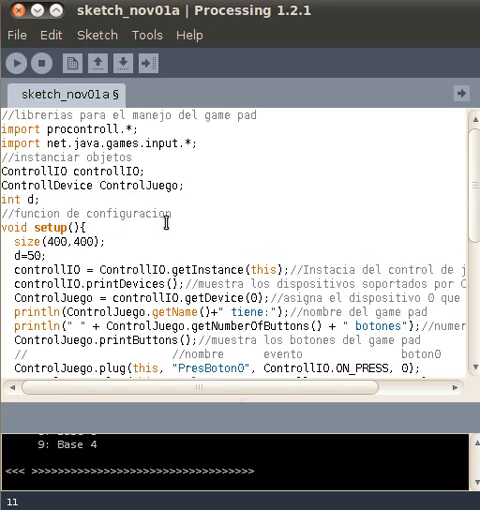
pyautogui.scroll(-3)
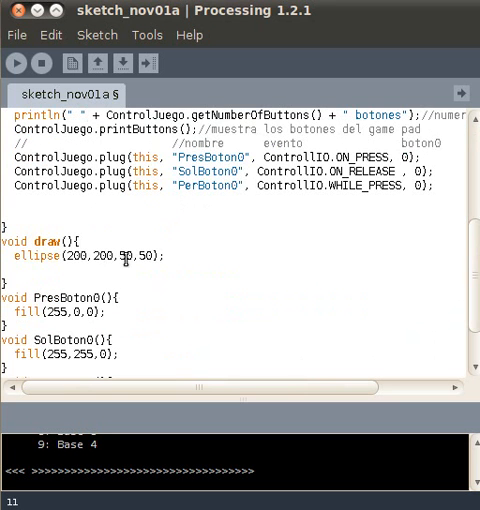
# Step: Size the ellipse with d,d and increment it with d=d+1; inside PerBoton0()
pyautogui.write('d,')
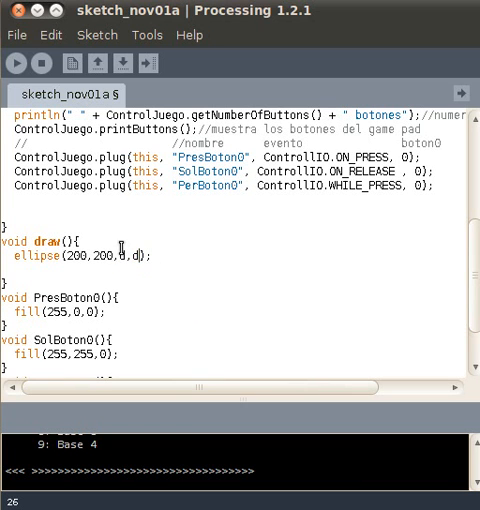
pyautogui.write('d')
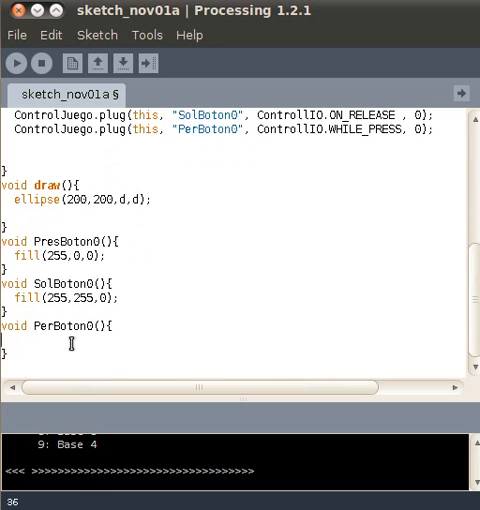
pyautogui.write('d')
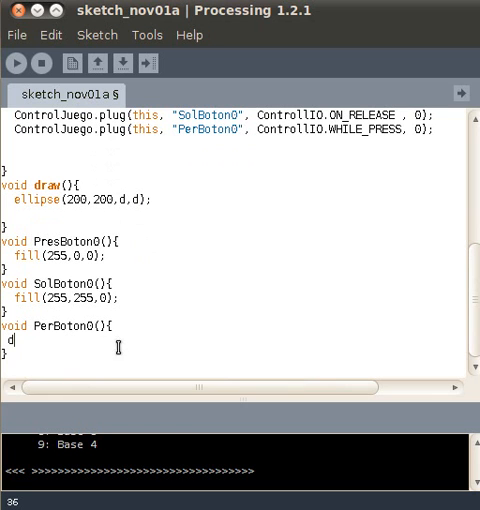
pyautogui.write('=')
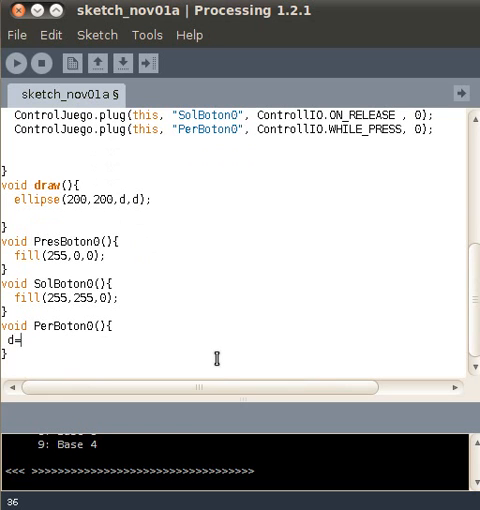
pyautogui.write('d')
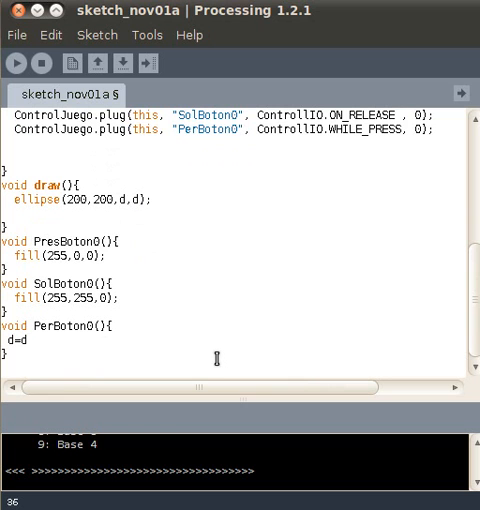
pyautogui.write('+1')
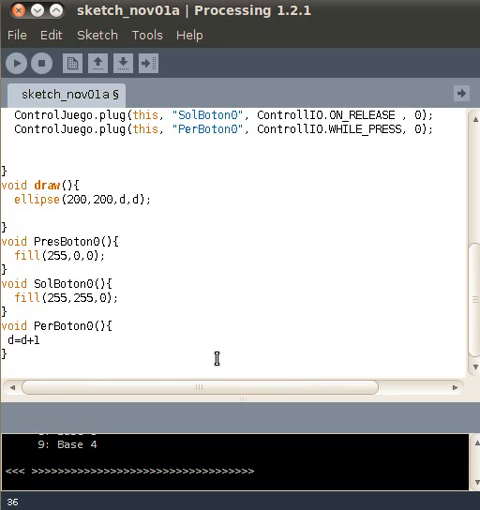
pyautogui.write(';')
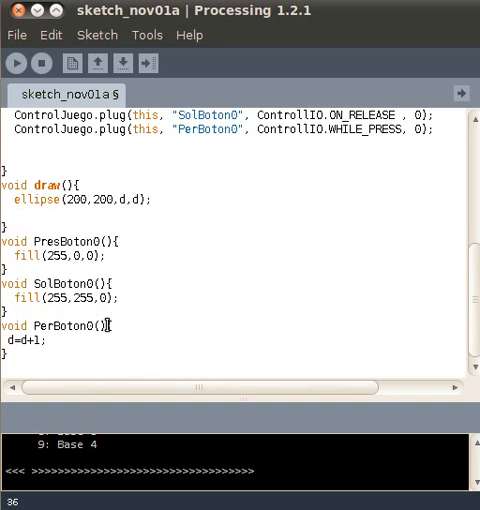
pyautogui.moveTo(20, 63)
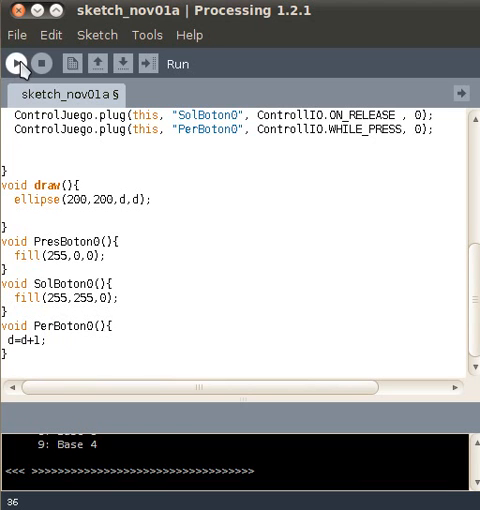
pyautogui.click(18, 63)
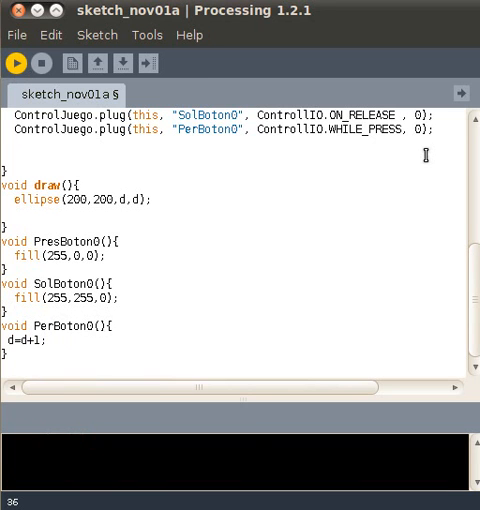
pyautogui.click(18, 62)
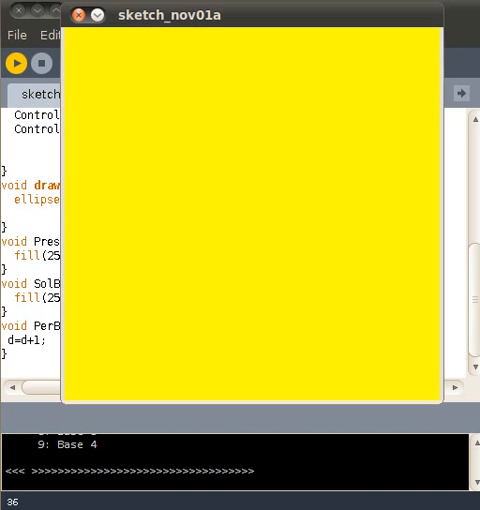
pyautogui.moveTo(40, 64)
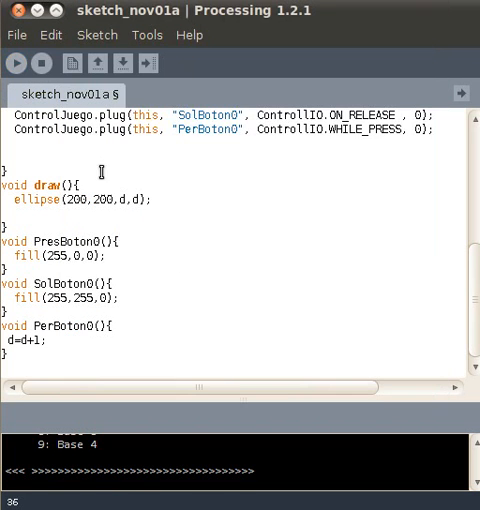
pyautogui.scroll(3)
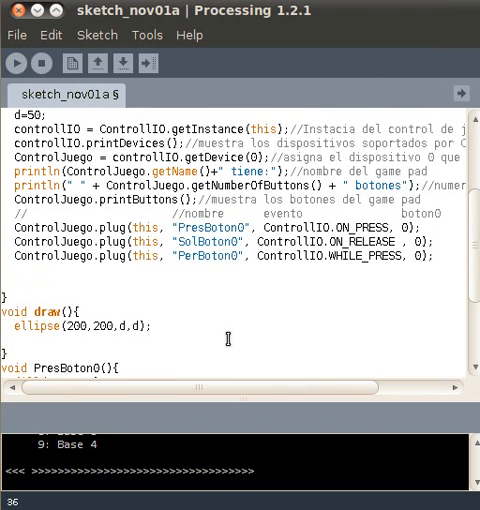